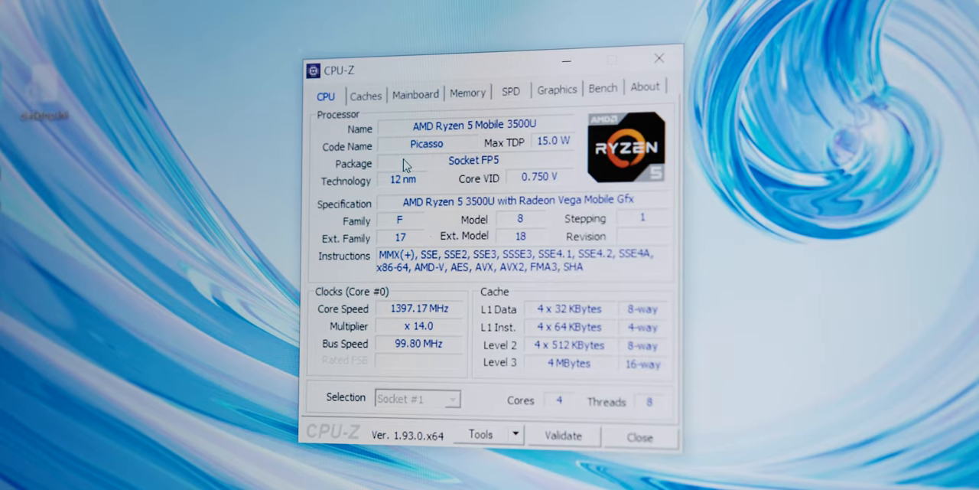
Step through CPU-Z's Caches, Mainboard, Memory and SPD tabs to review each
left_click(366, 92)
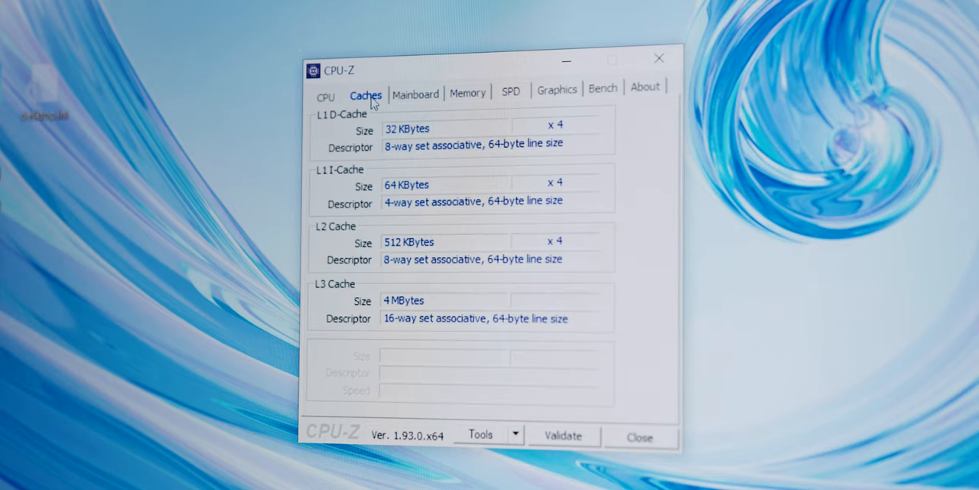
left_click(416, 93)
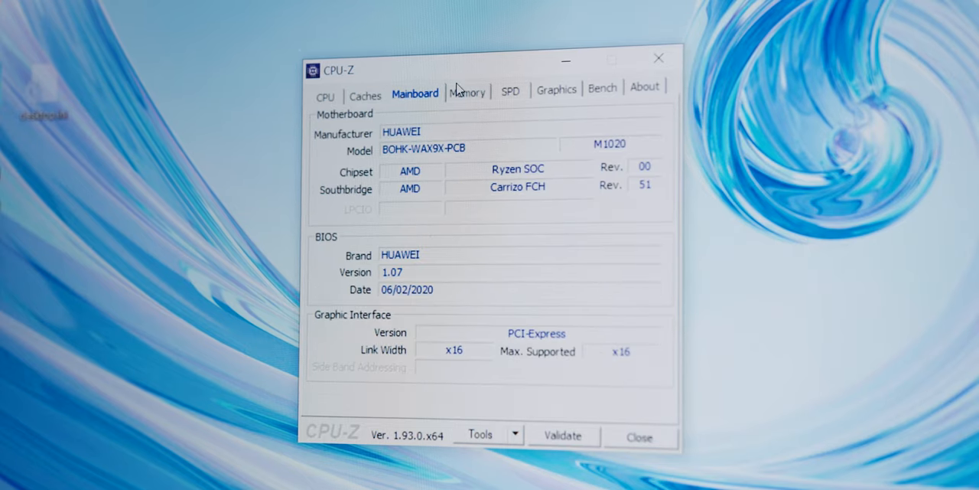
left_click(467, 92)
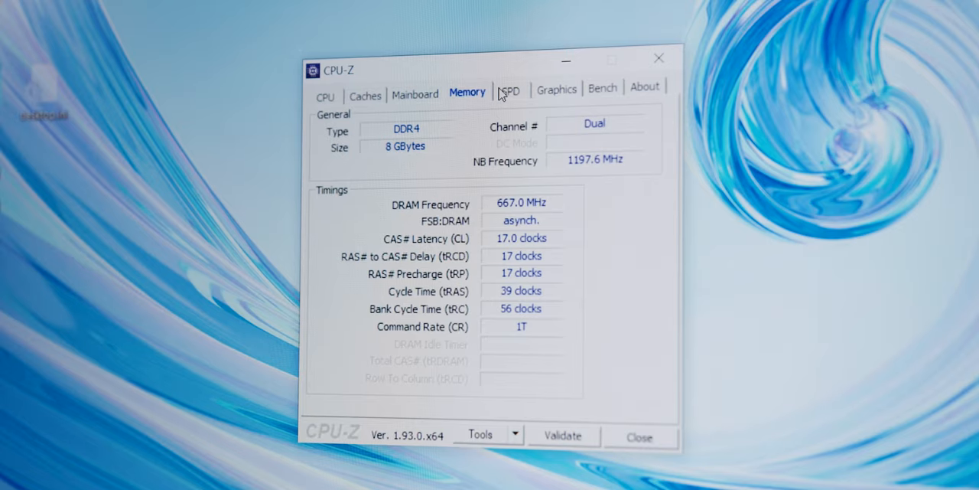
left_click(510, 87)
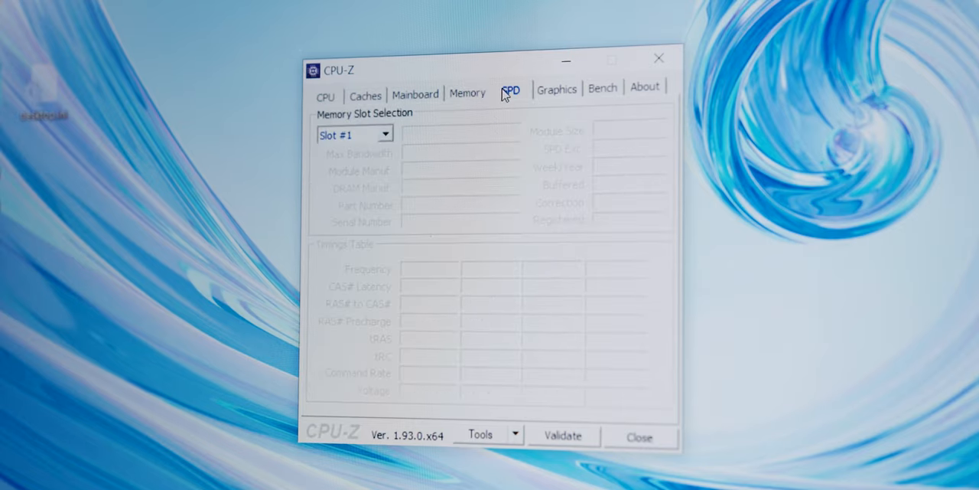
left_click(557, 87)
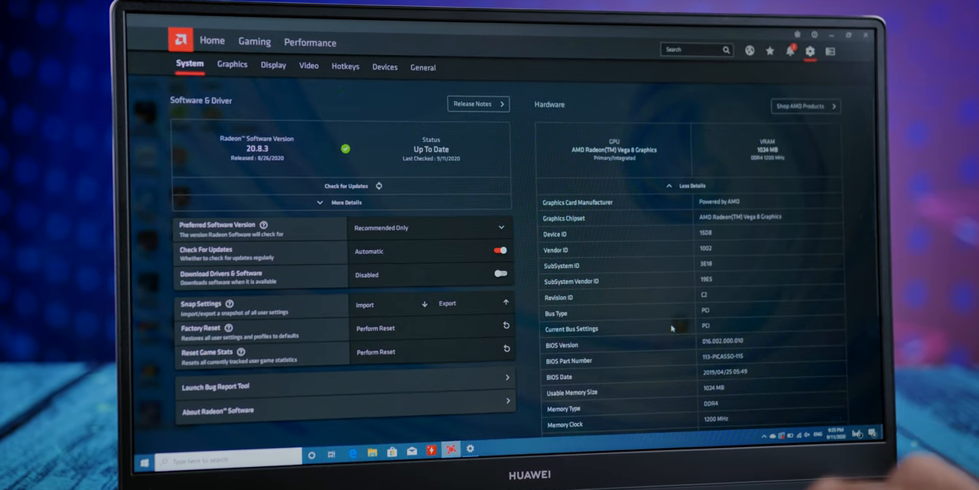
Scroll the Radeon Software Hardware panel down to the OpenGL and OpenCL versions
scroll("down", 3)
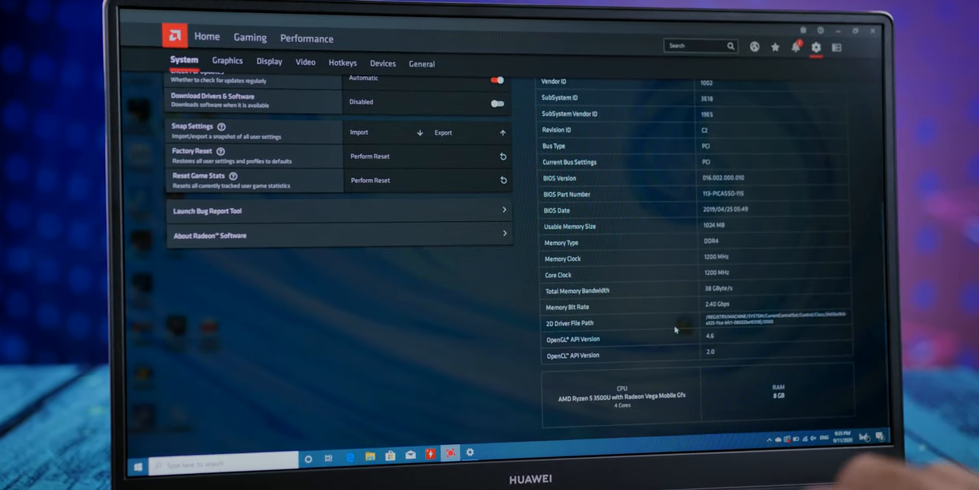